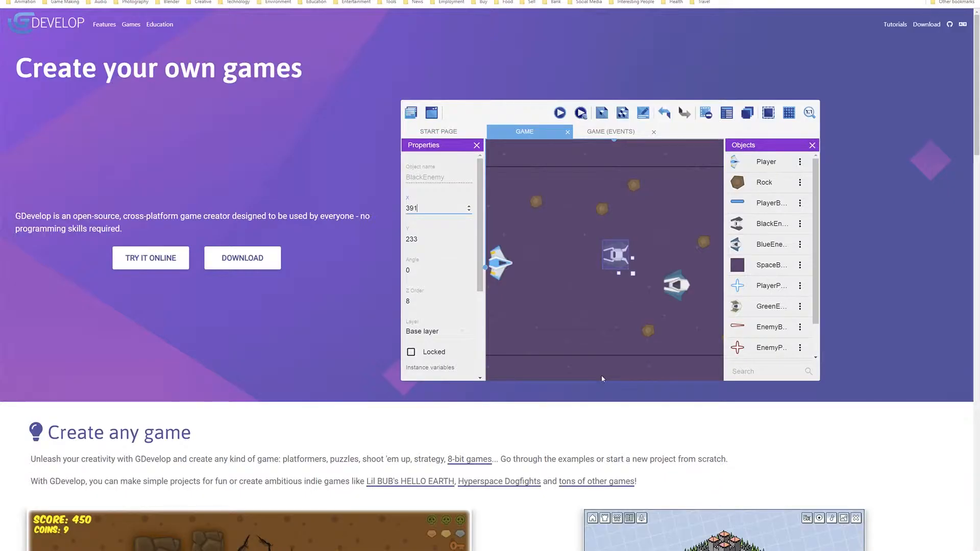
pyautogui.moveTo(539, 387)
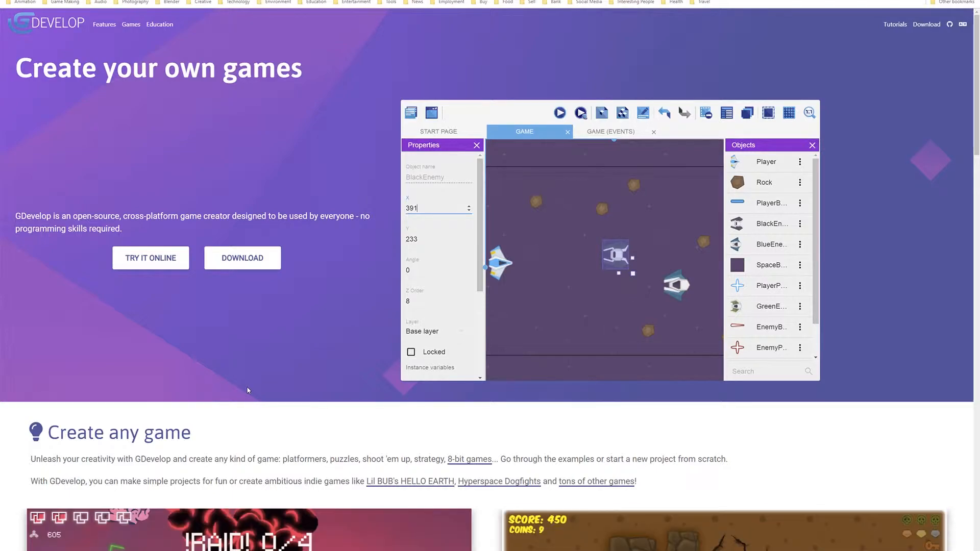
pyautogui.moveTo(258, 226)
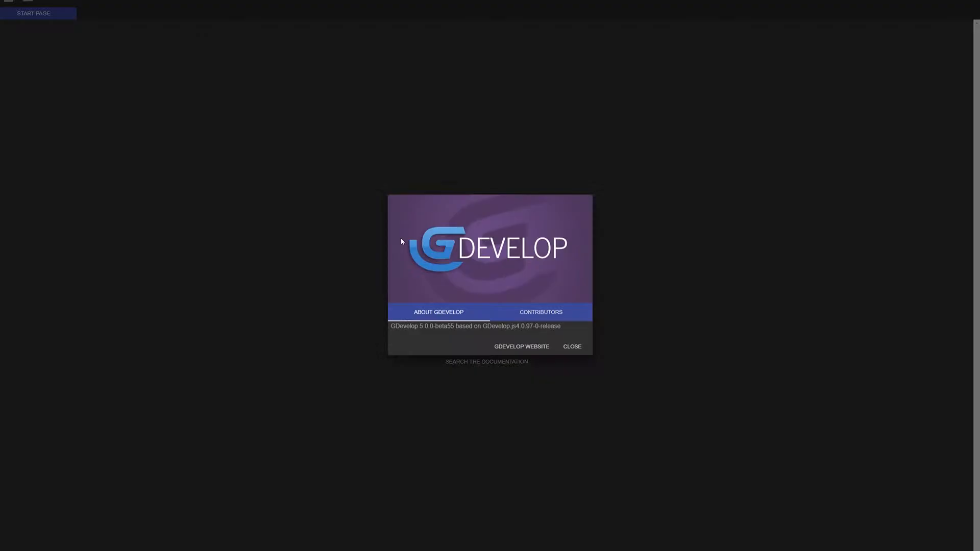
# Close the About GDevelop dialog showing version 5.0.0-beta55 (GDevelop.js 4.0.97-0-release)
pyautogui.click(570, 346)
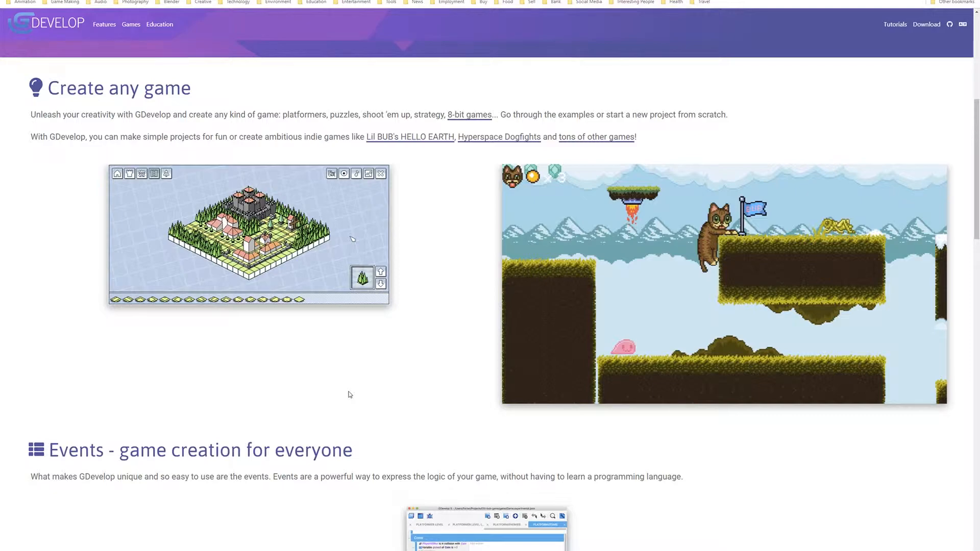
pyautogui.scroll(-3)
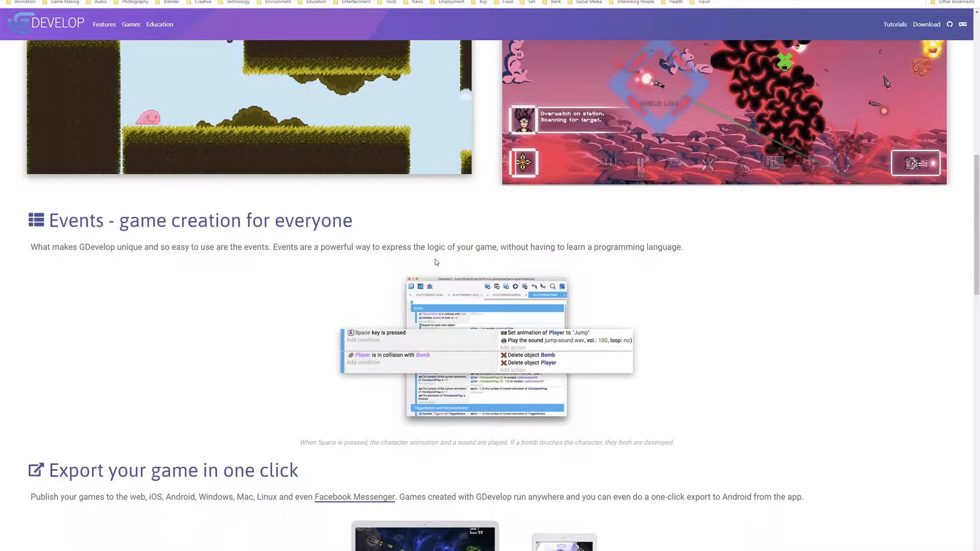
pyautogui.scroll(-3)
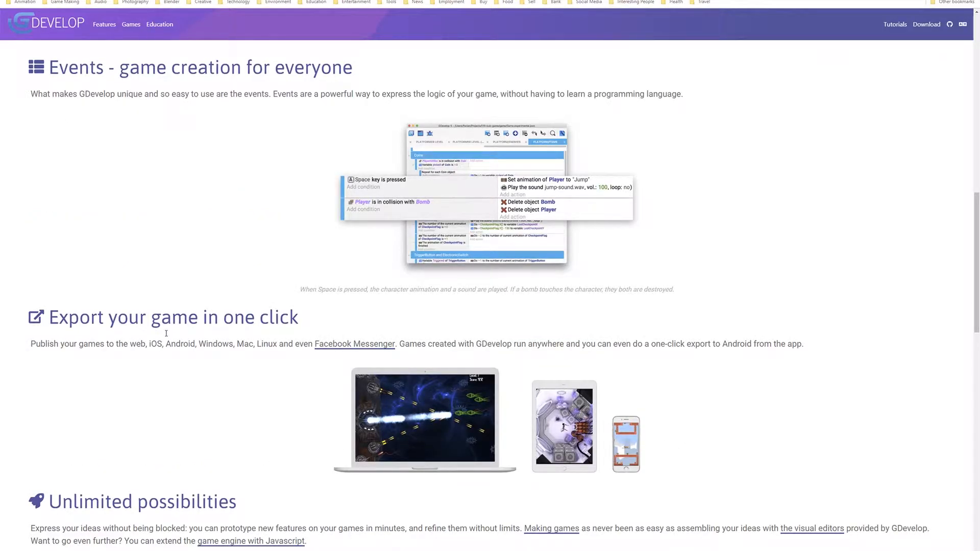
pyautogui.scroll(-3)
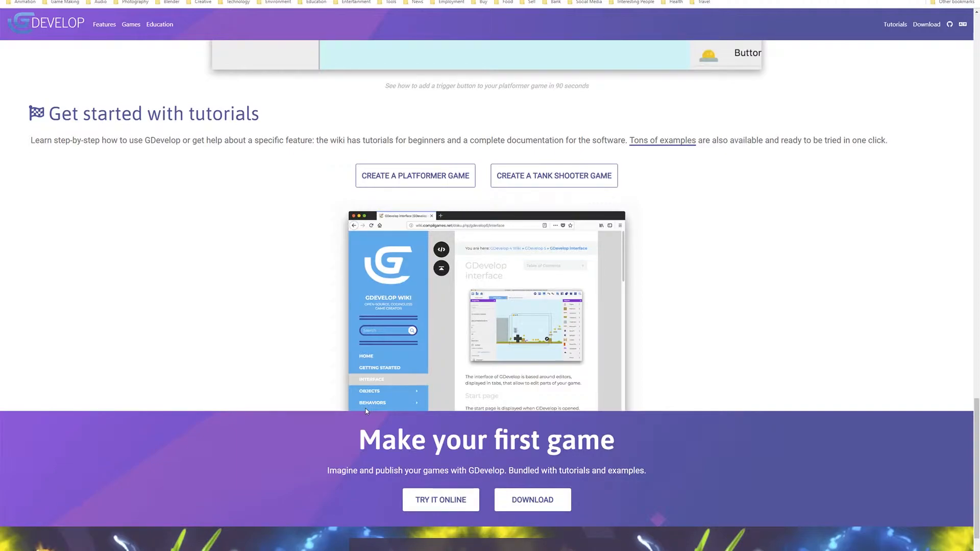
pyautogui.scroll(-3)
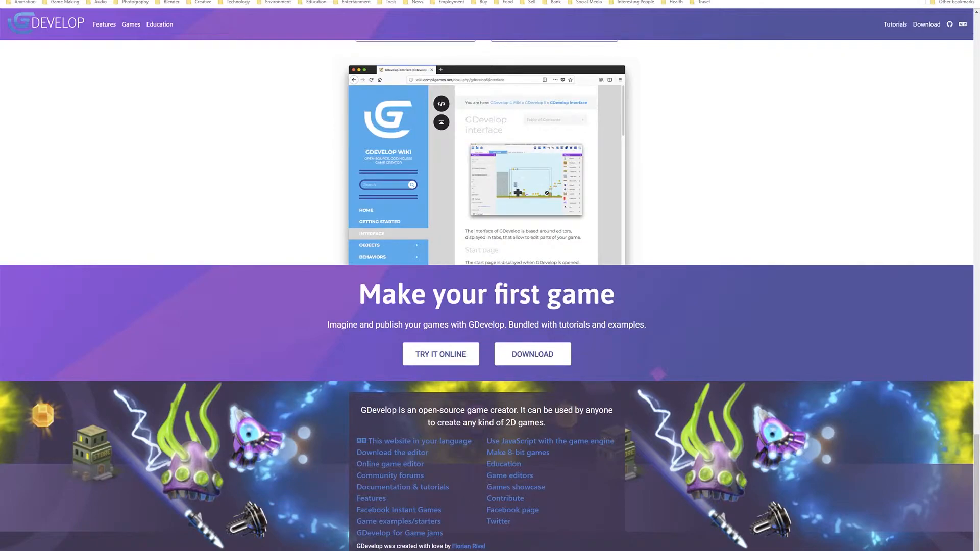
pyautogui.scroll(-3)
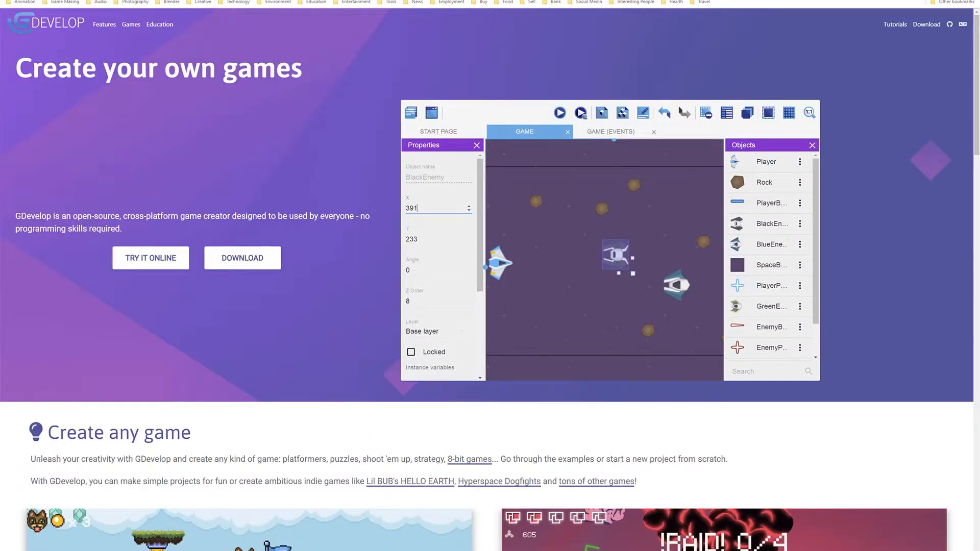
pyautogui.scroll(-3)
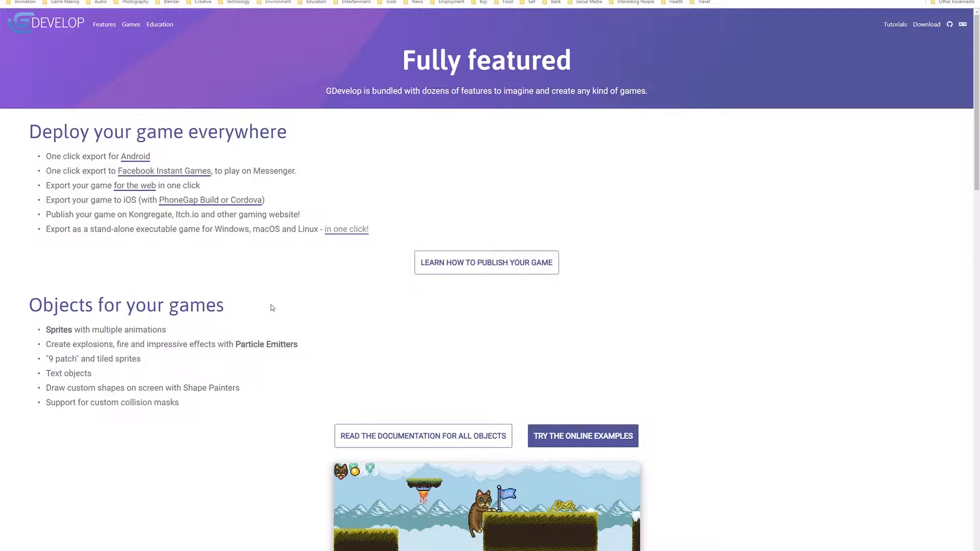
pyautogui.moveTo(313, 339)
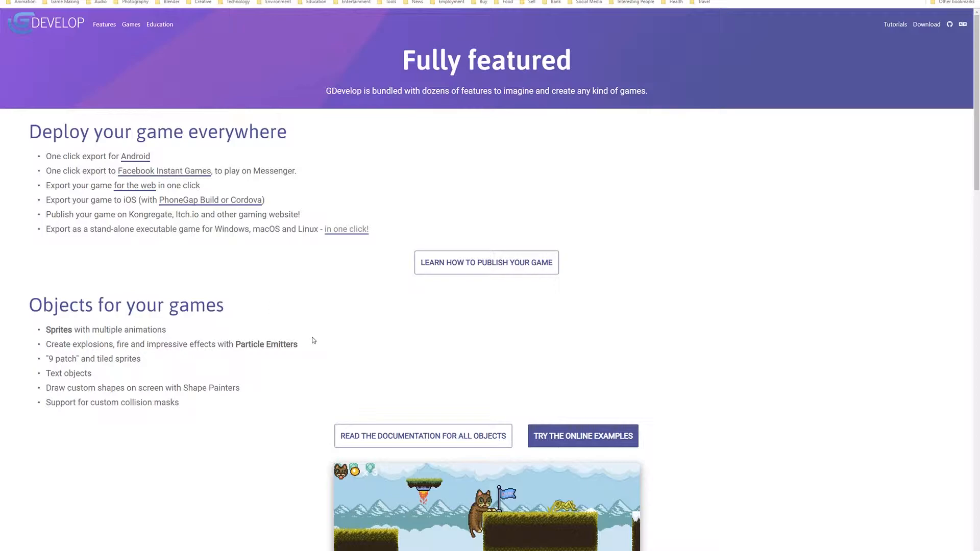
# Scroll through the Fully featured page's deployment, objects, behaviors and advanced features sections
pyautogui.scroll(-3)
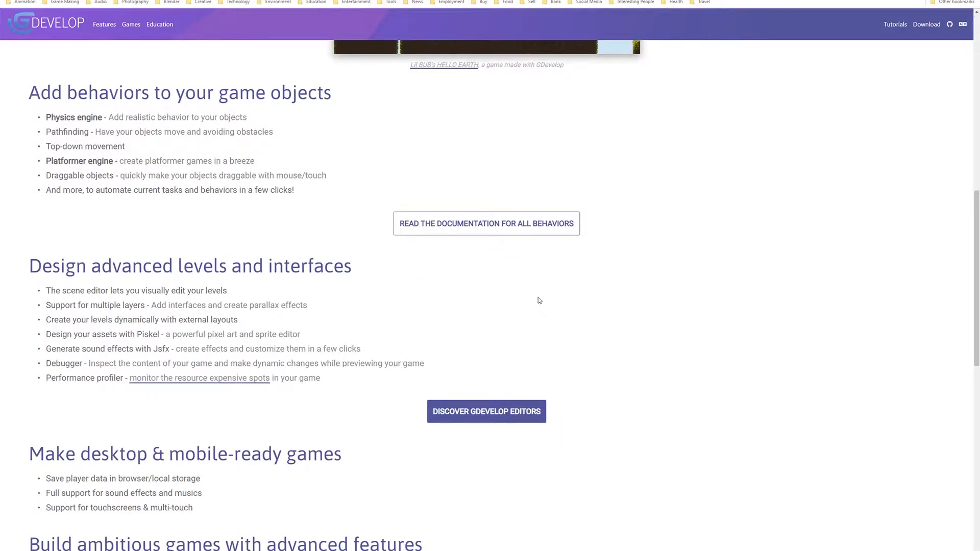
pyautogui.scroll(-3)
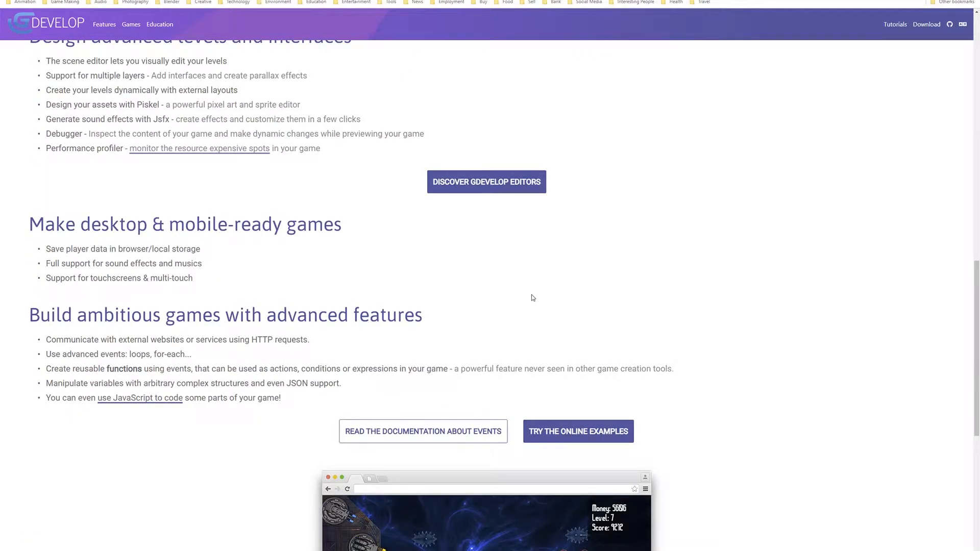
pyautogui.scroll(-3)
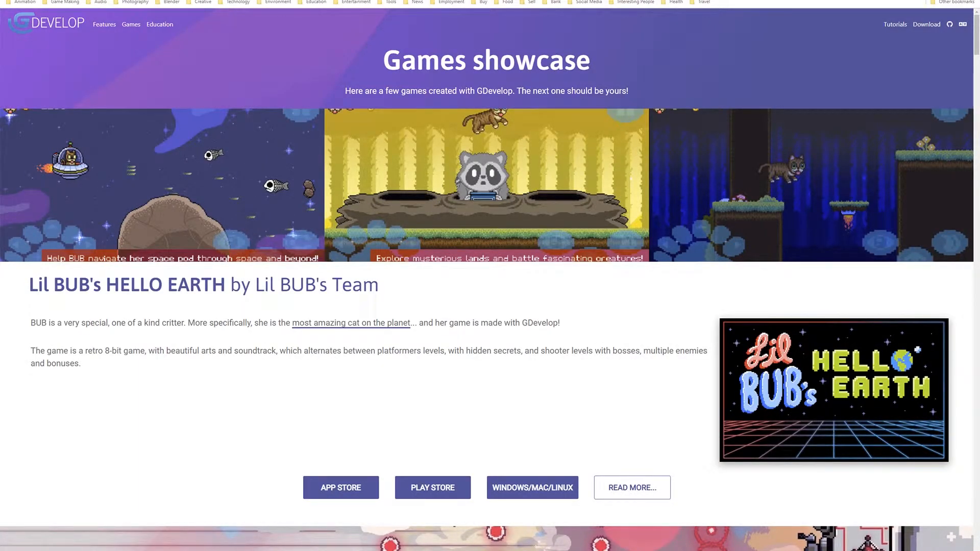
# Scroll the Games showcase past Lil BUB's HELLO EARTH to Hyperspace Dogfights and other games
pyautogui.scroll(-3)
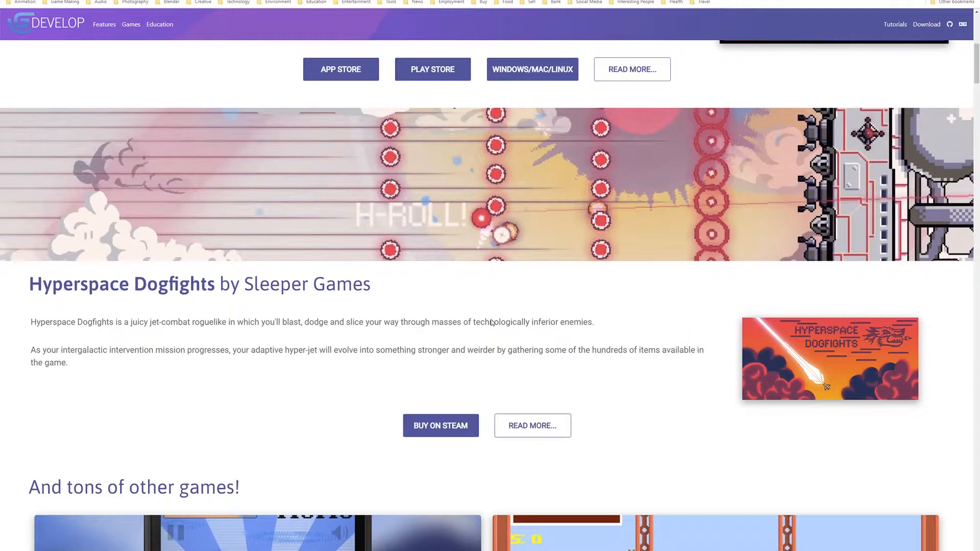
pyautogui.scroll(-3)
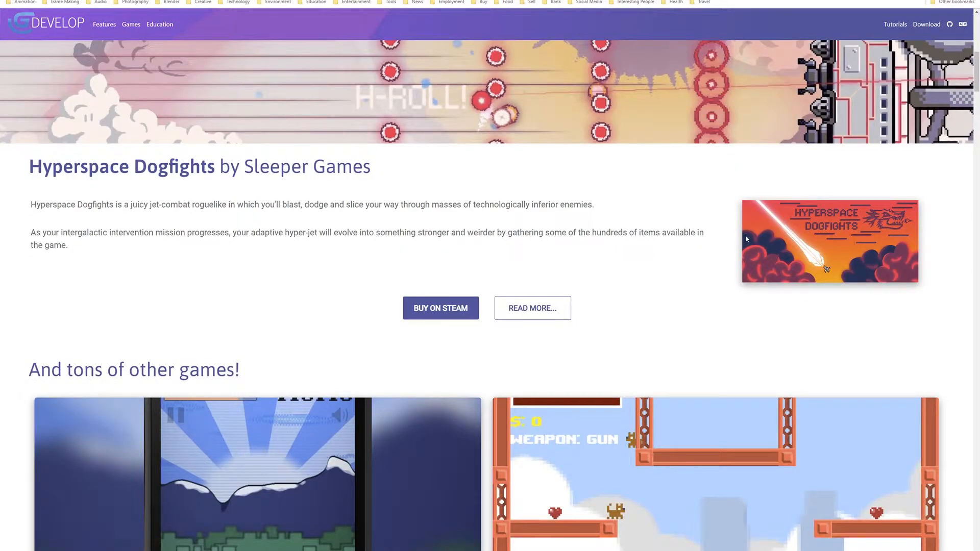
pyautogui.scroll(-3)
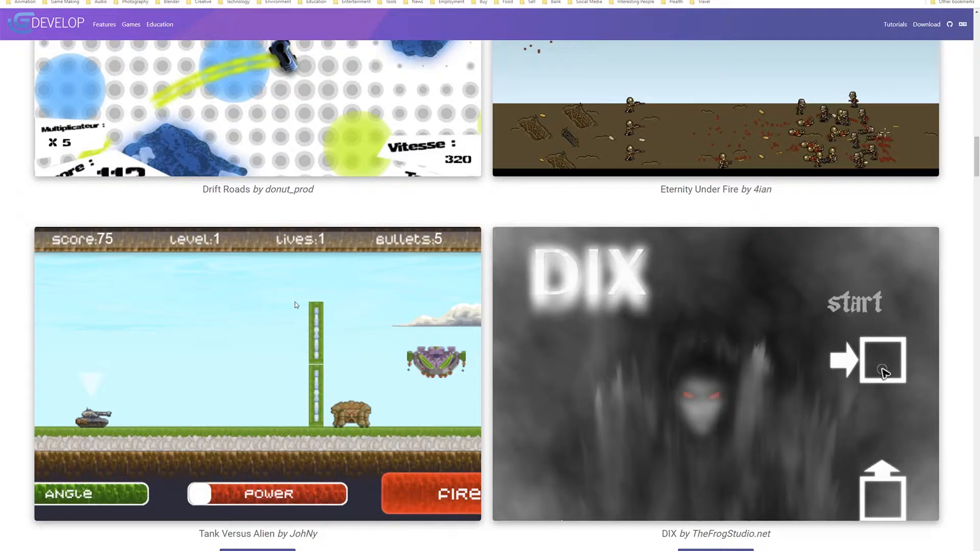
pyautogui.moveTo(704, 112)
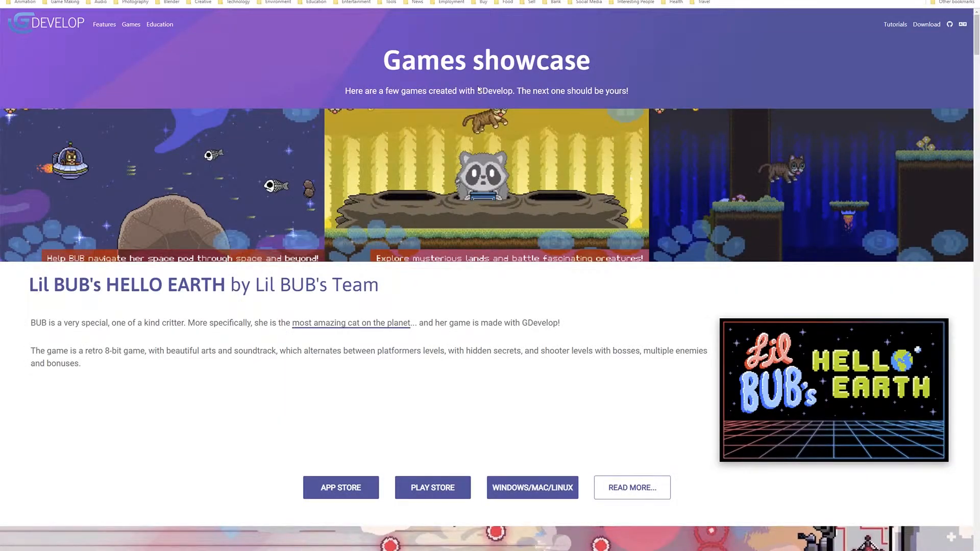
pyautogui.moveTo(409, 17)
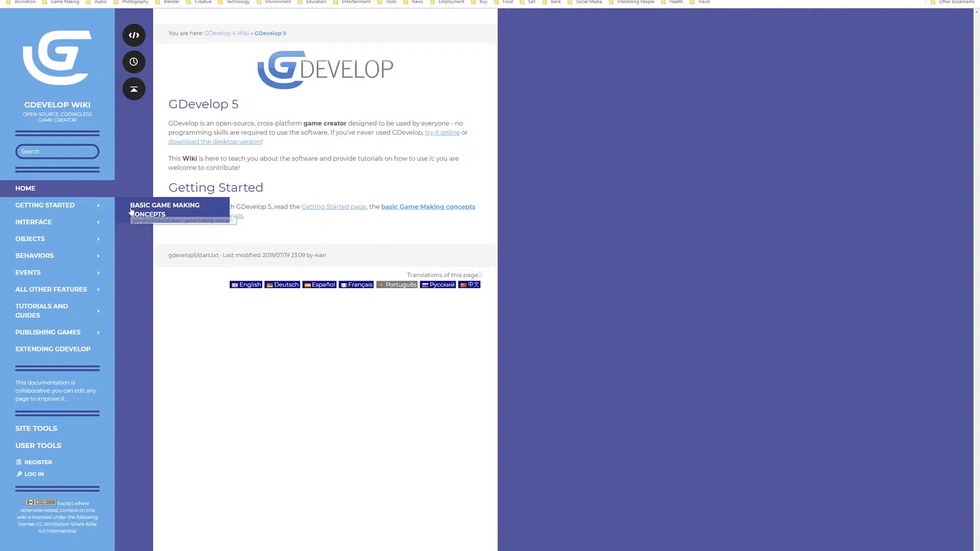
# Open Basic Game Making Concepts and read through coordinates, events, forces, variables and TimeDelta
pyautogui.click(165, 210)
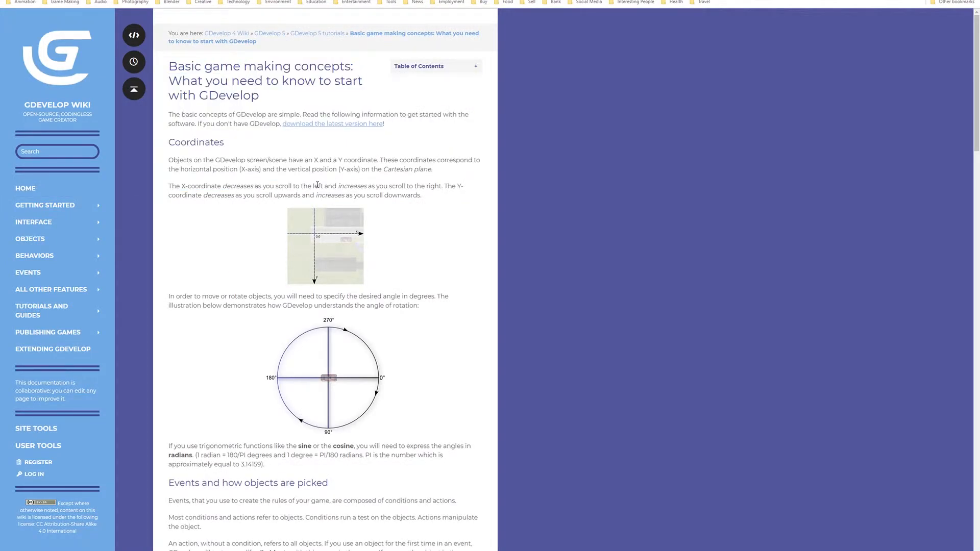
pyautogui.scroll(-3)
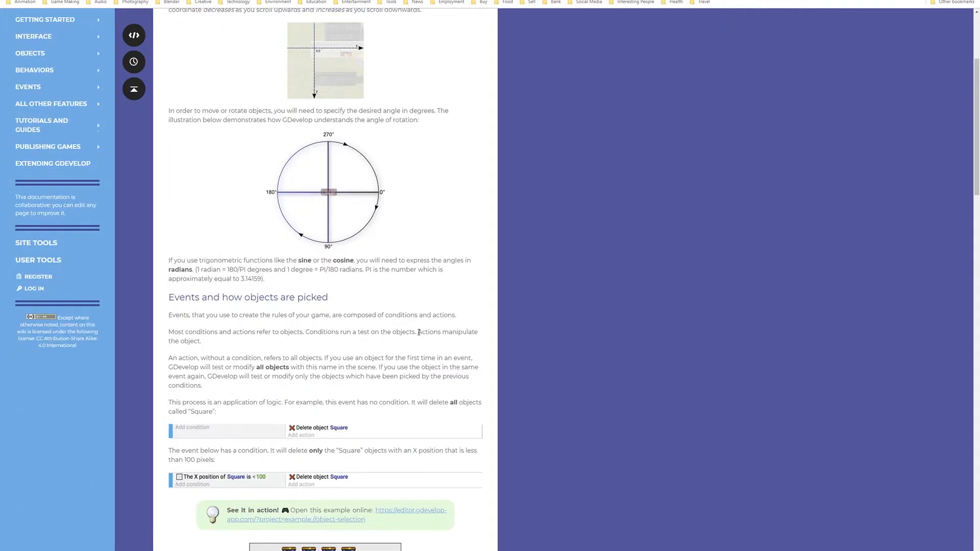
pyautogui.scroll(-3)
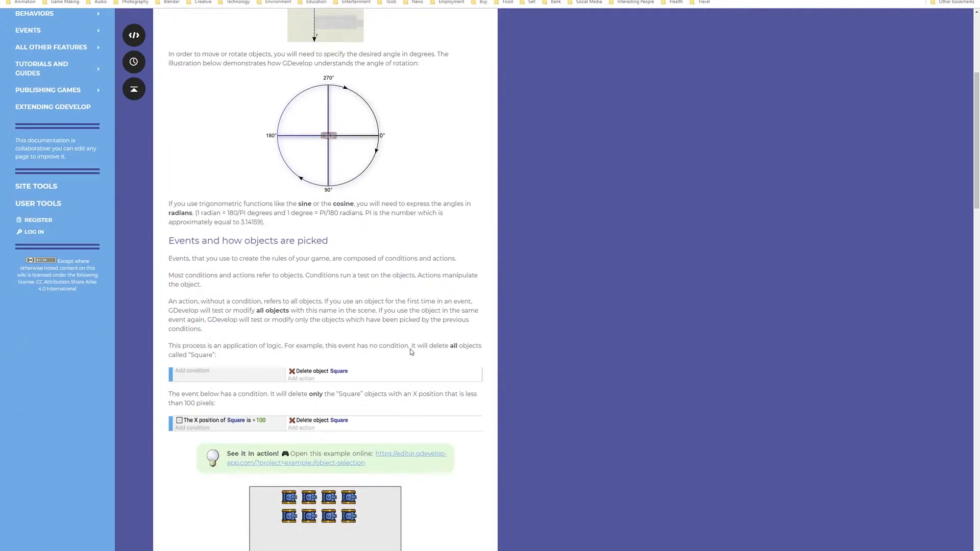
pyautogui.scroll(-3)
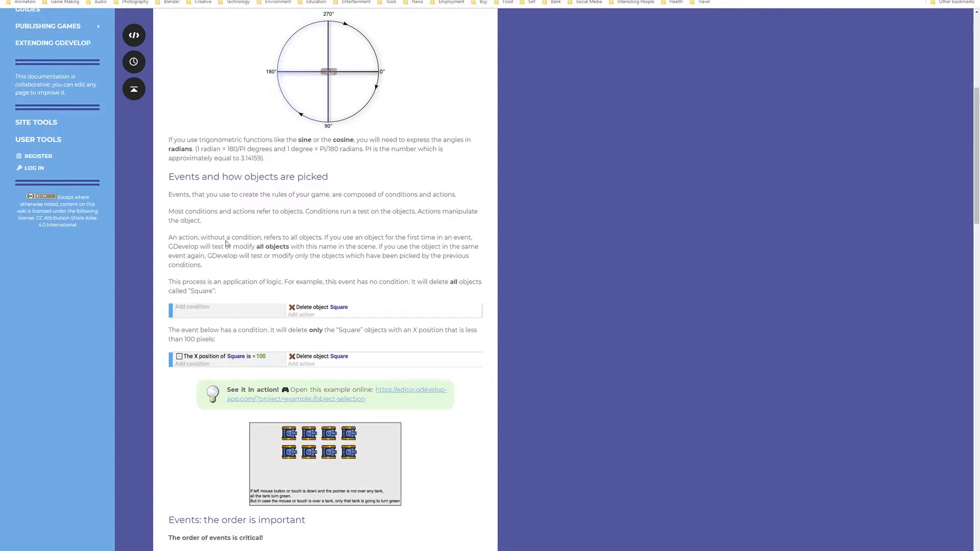
pyautogui.scroll(-3)
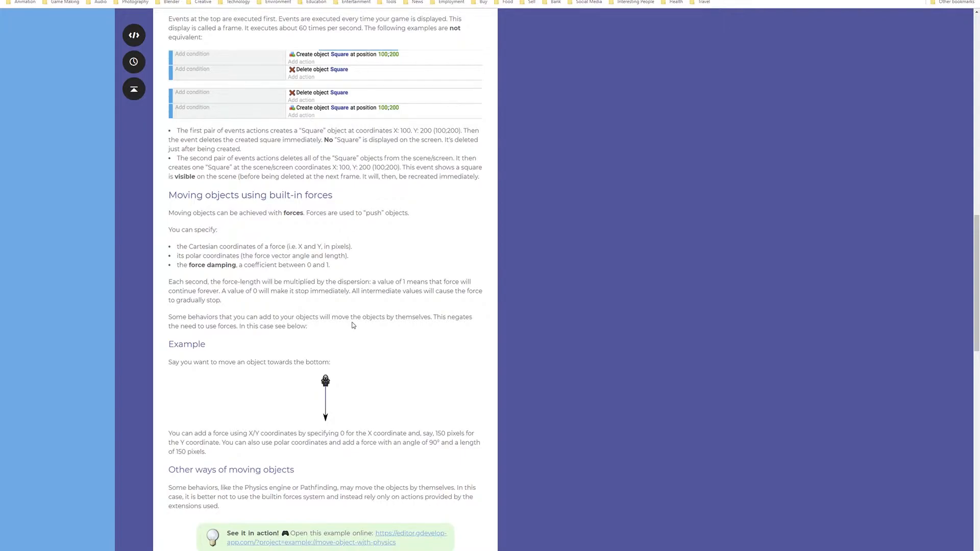
pyautogui.scroll(-3)
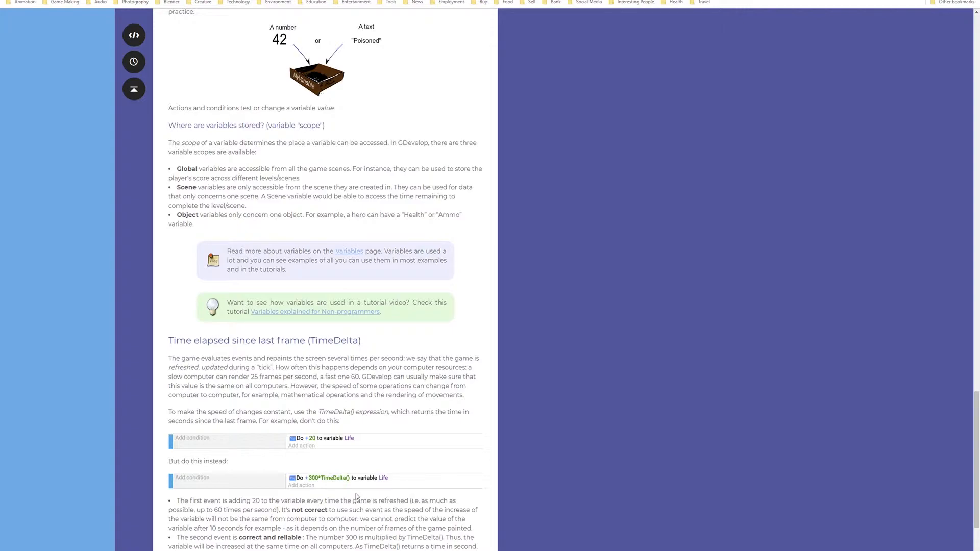
pyautogui.scroll(-3)
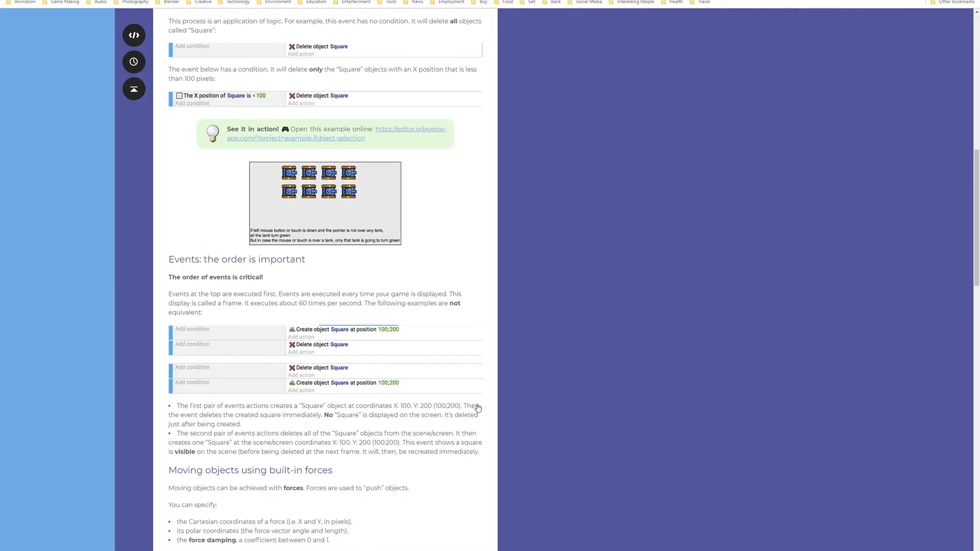
pyautogui.scroll(-3)
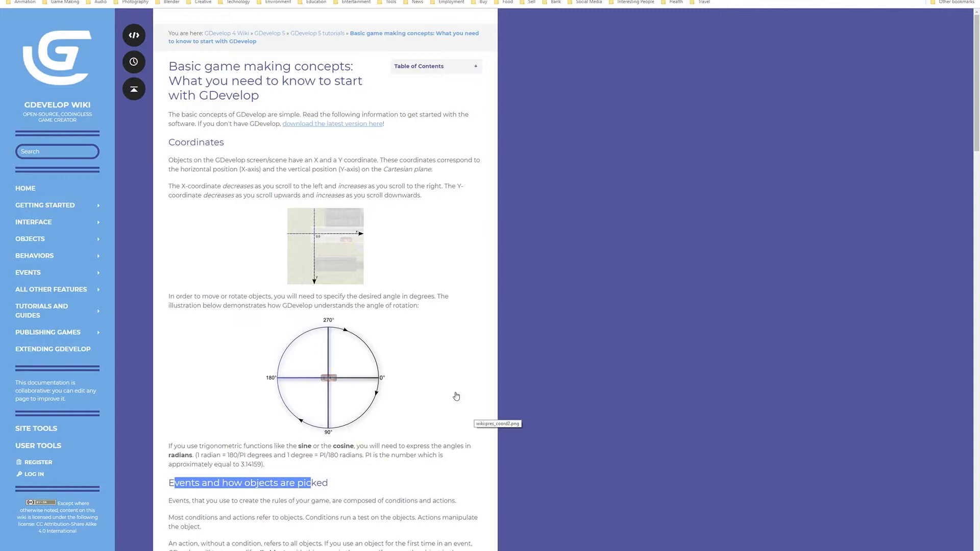
pyautogui.scroll(-3)
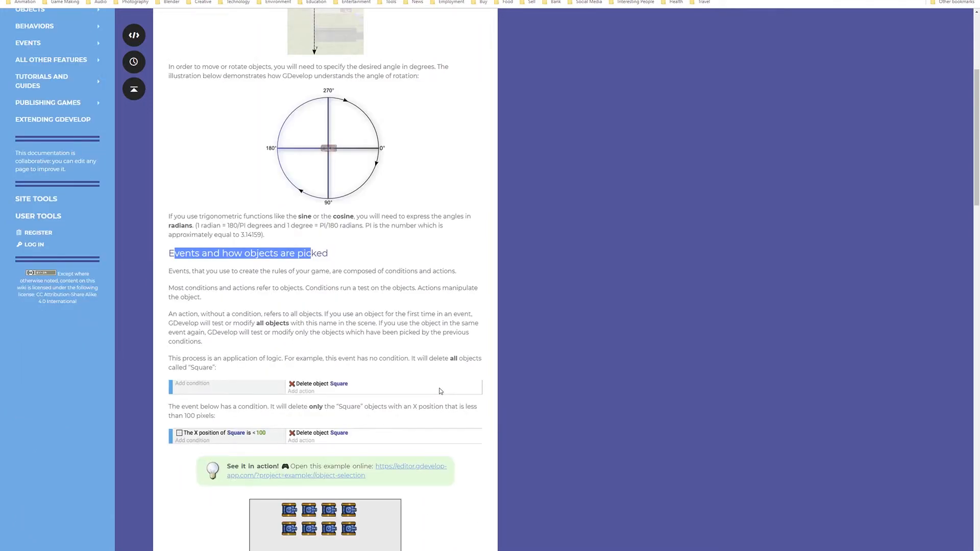